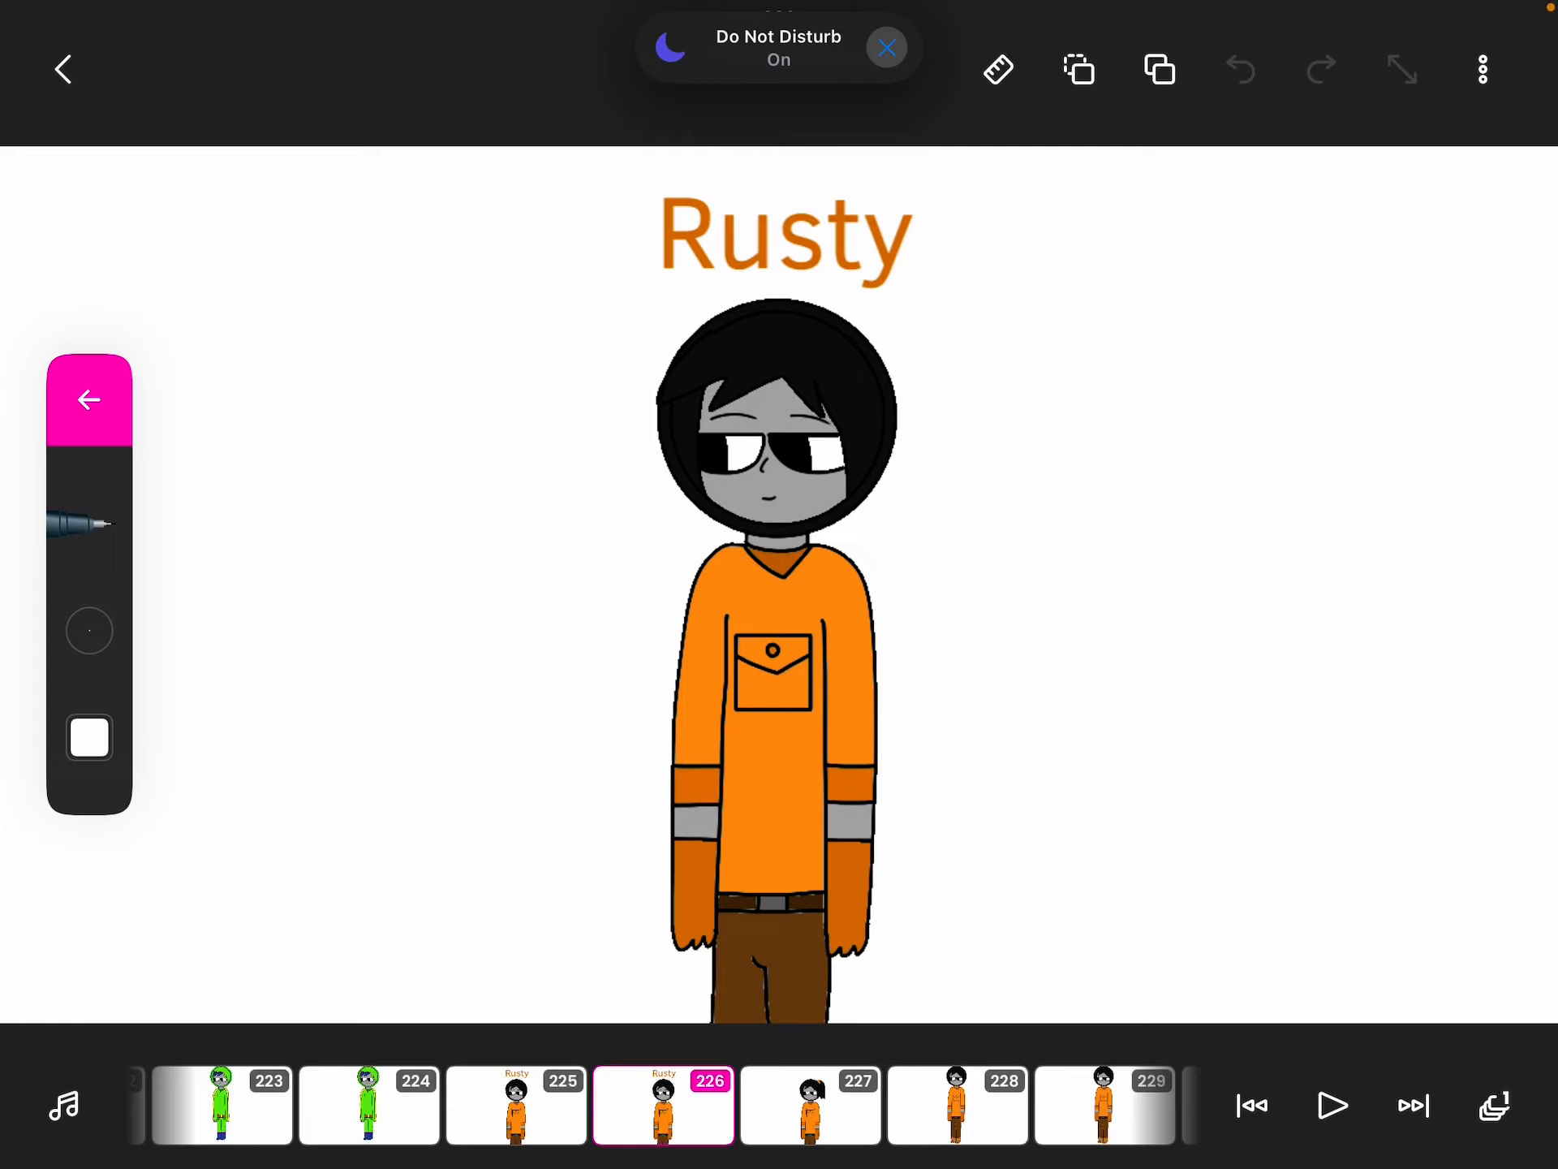
Show frame 226 on the canvas with Rusty in an orange sweater and brown trousers
{"action": "left_click", "coordinate": [885, 47]}
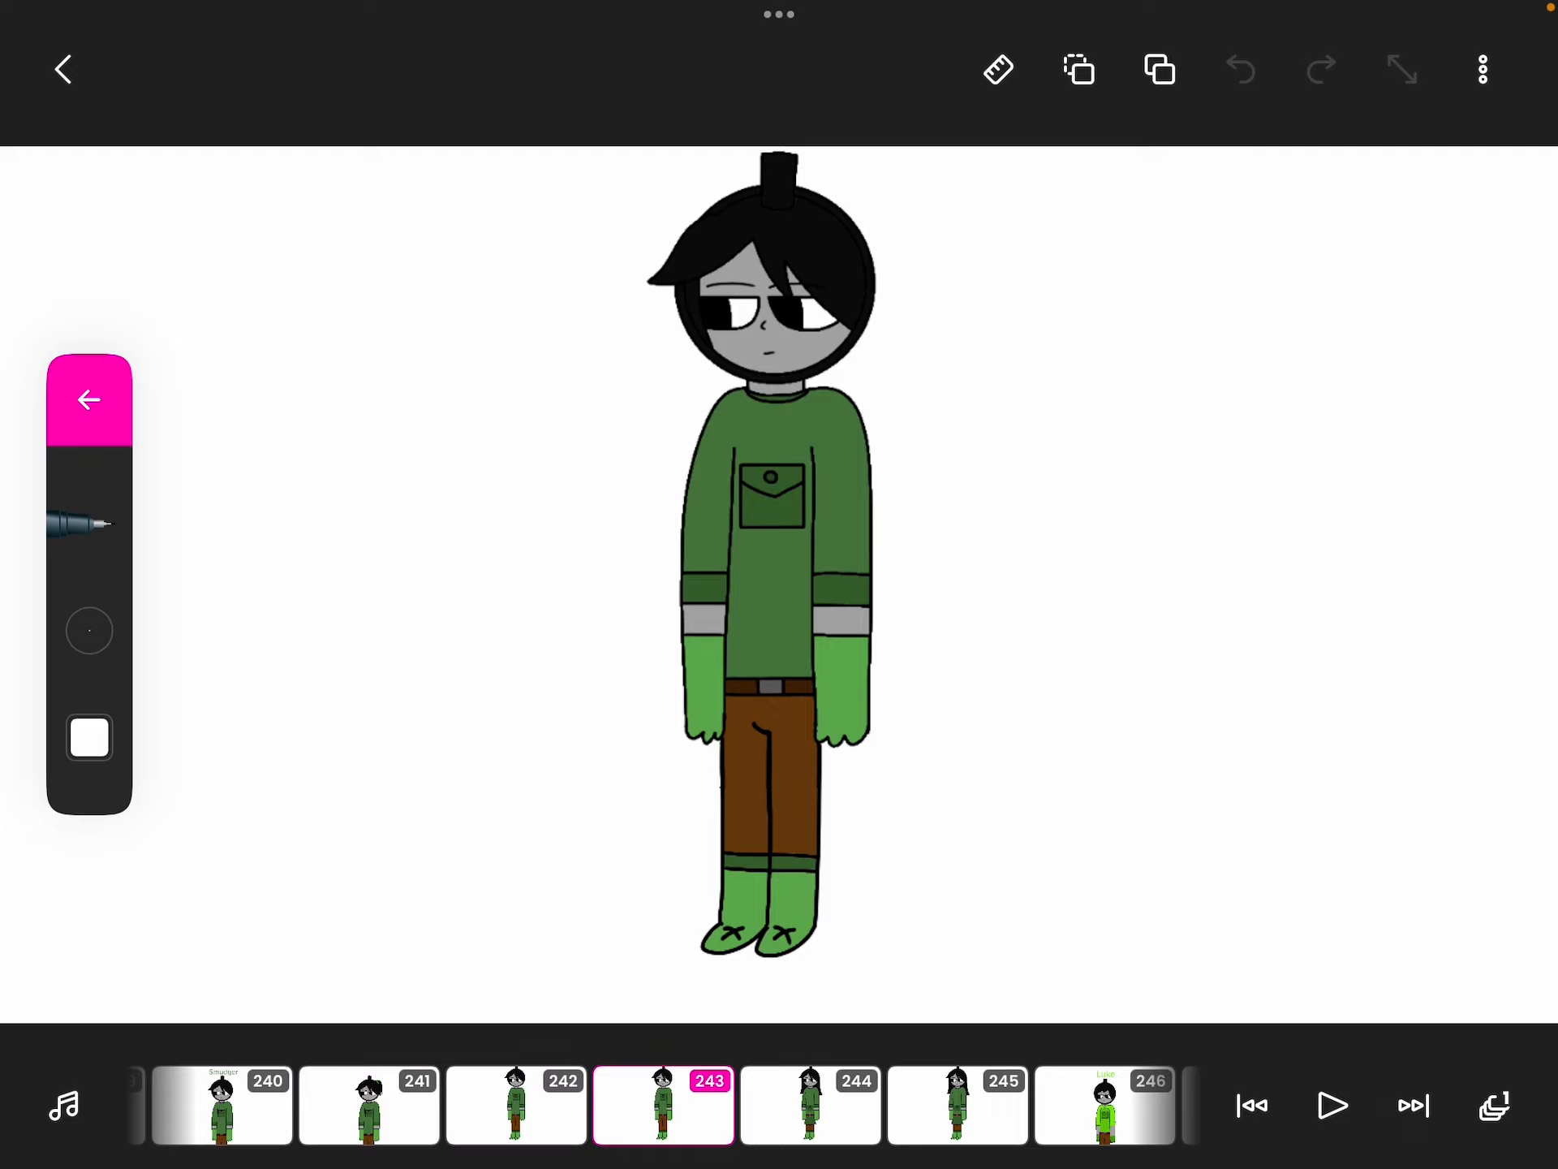
Scroll the timeline strip toward frame 243, the green-sweatered black-haired character
{"action": "scroll", "scroll_direction": "left", "scroll_amount": 3}
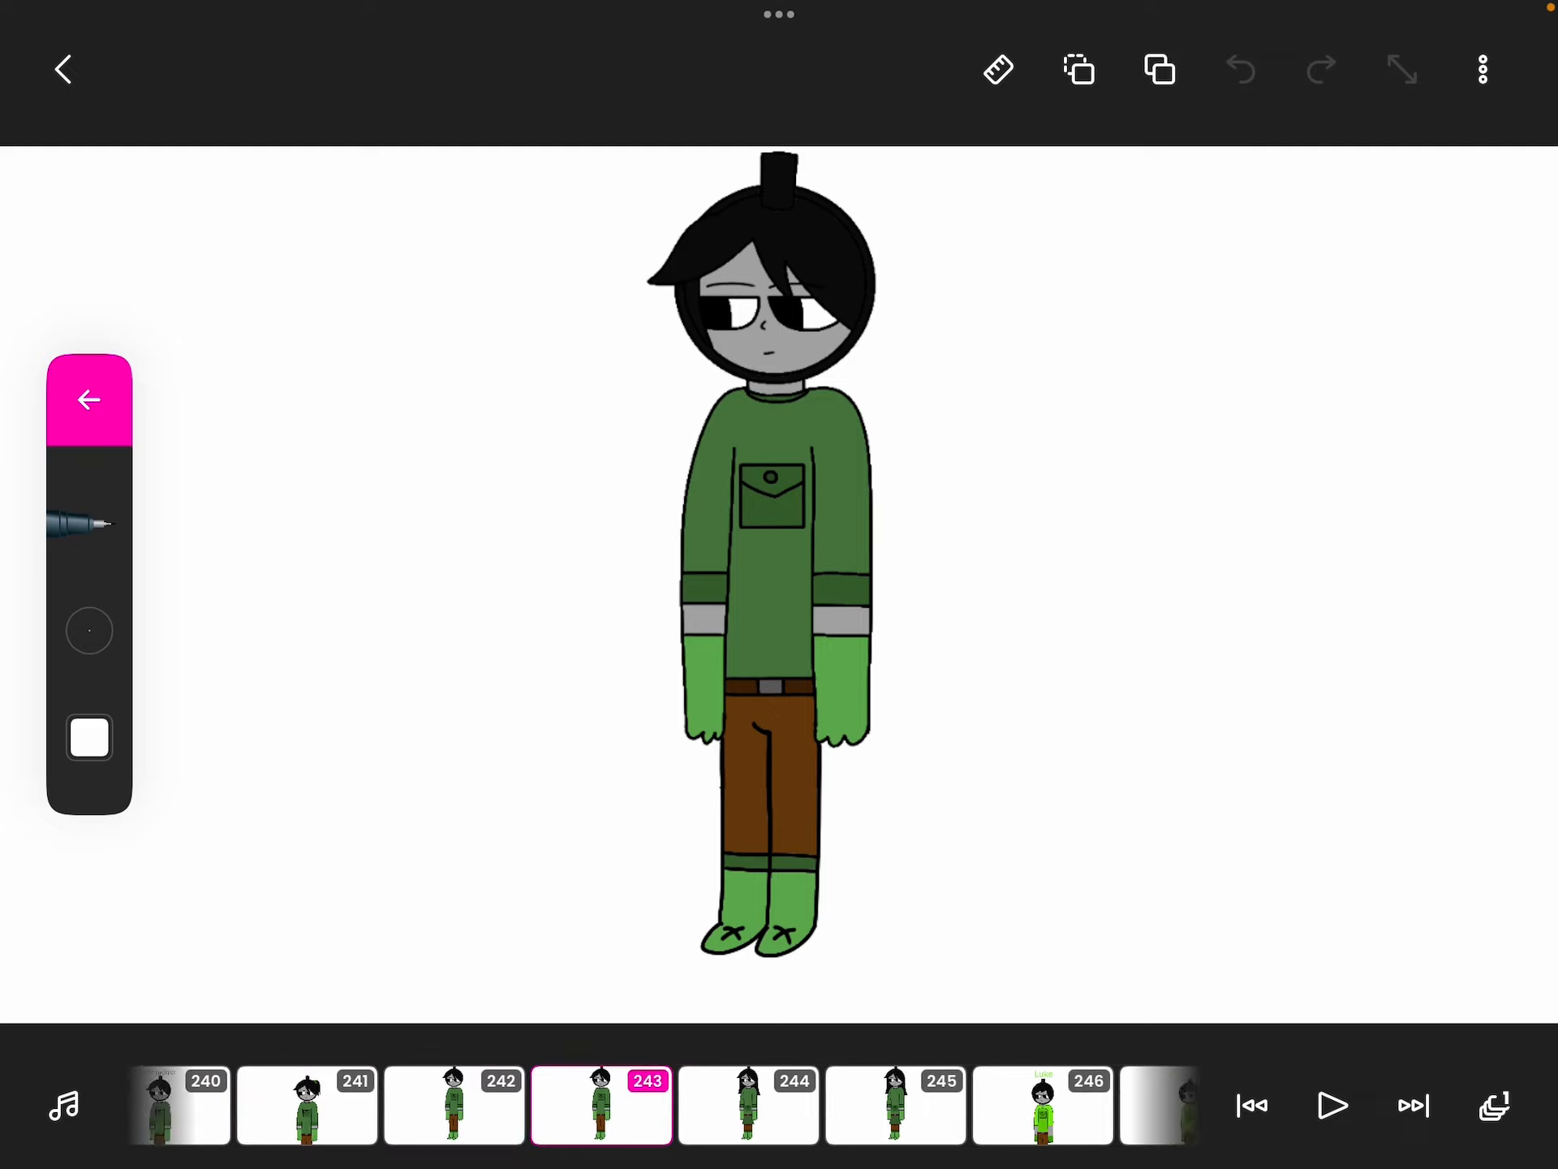